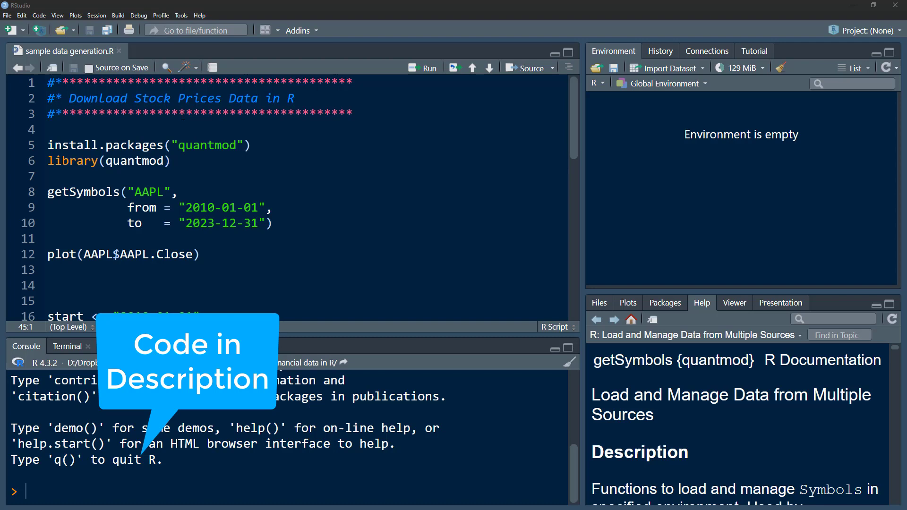
Load the quantmod package by running the library(quantmod) line
{"action": "double_click", "coordinate": [207, 144]}
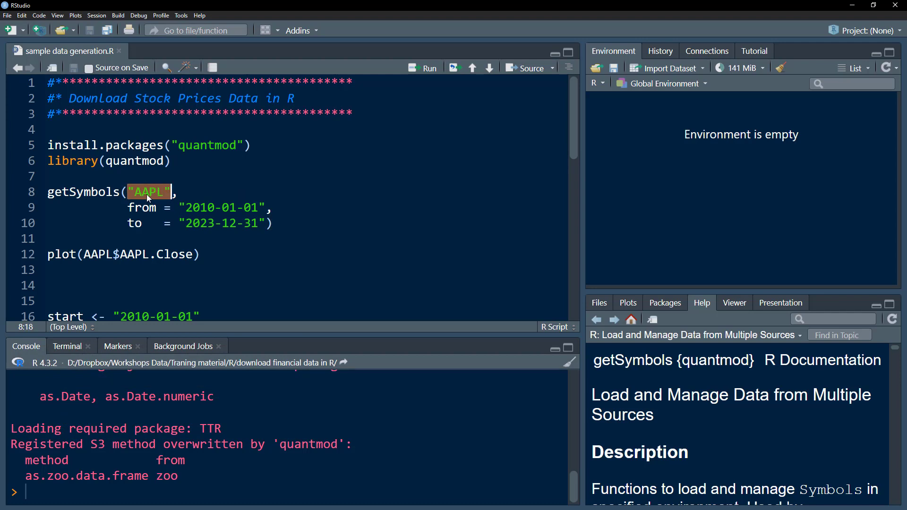
Run getSymbols("AAPL") for 2010-01-01 to 2023-12-31 in the console
{"action": "double_click", "coordinate": [150, 192]}
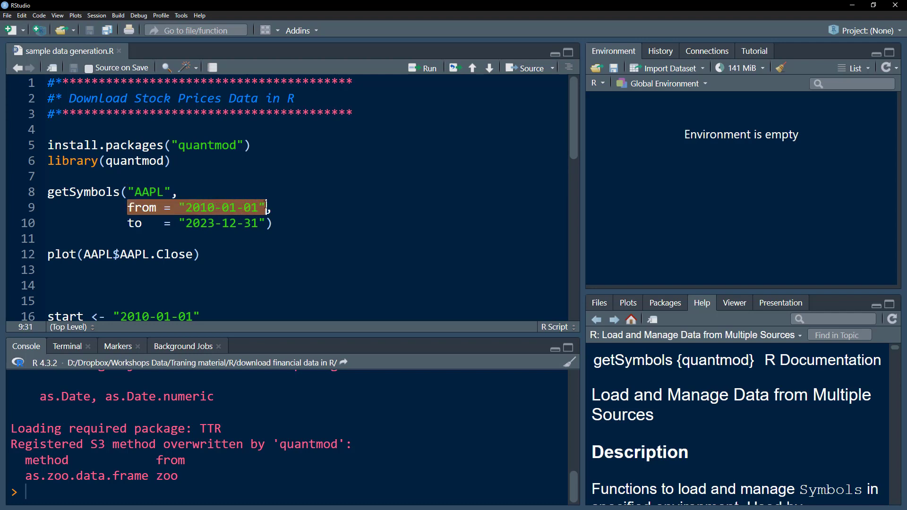
{"action": "left_click", "coordinate": [127, 223]}
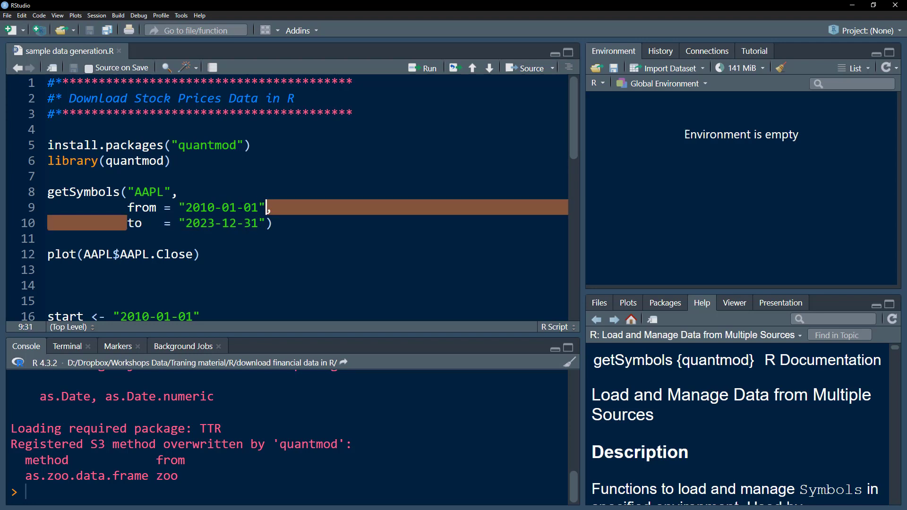
{"action": "left_click", "coordinate": [141, 192]}
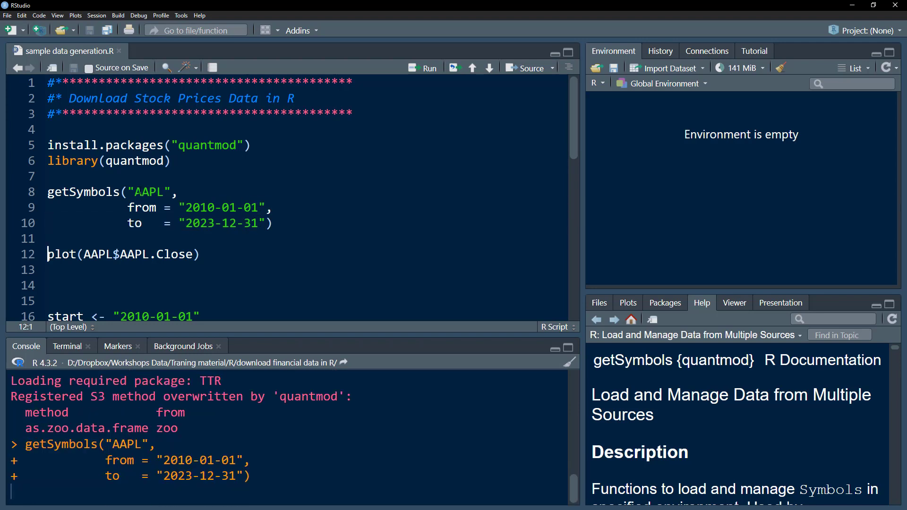
View the AAPL xts object as a table from the Environment pane, then return to the script
{"action": "left_click", "coordinate": [428, 68]}
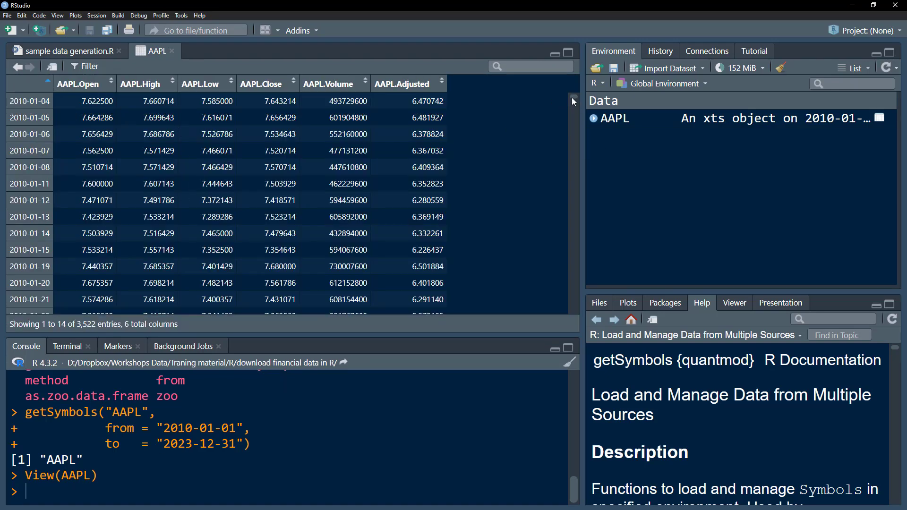
{"action": "mouse_move", "coordinate": [708, 107]}
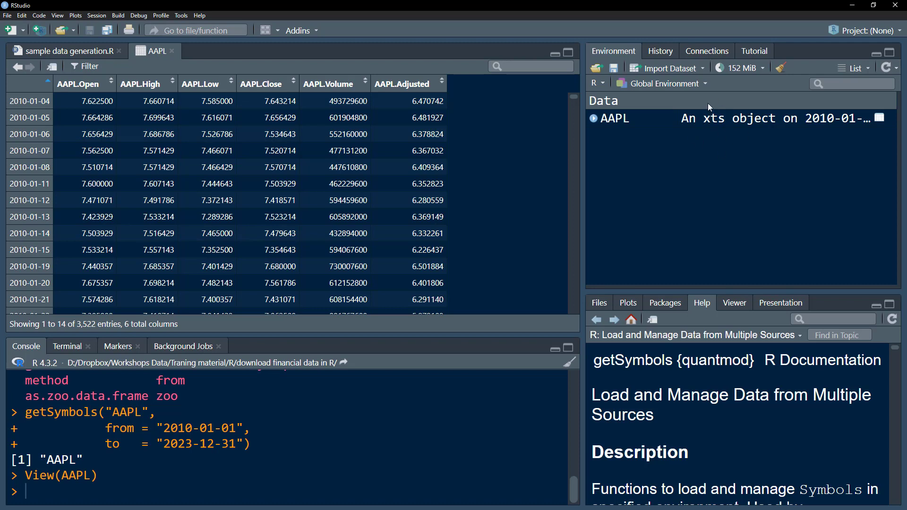
{"action": "mouse_move", "coordinate": [702, 130]}
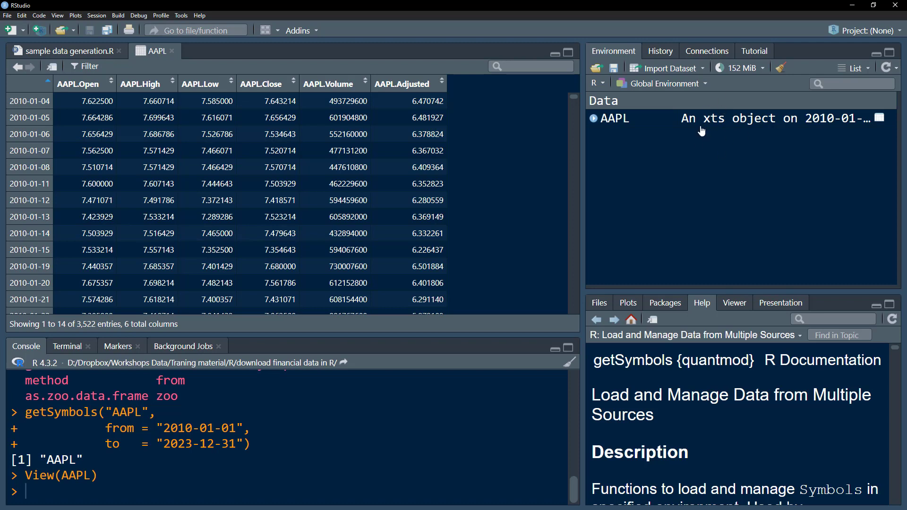
{"action": "mouse_move", "coordinate": [730, 114]}
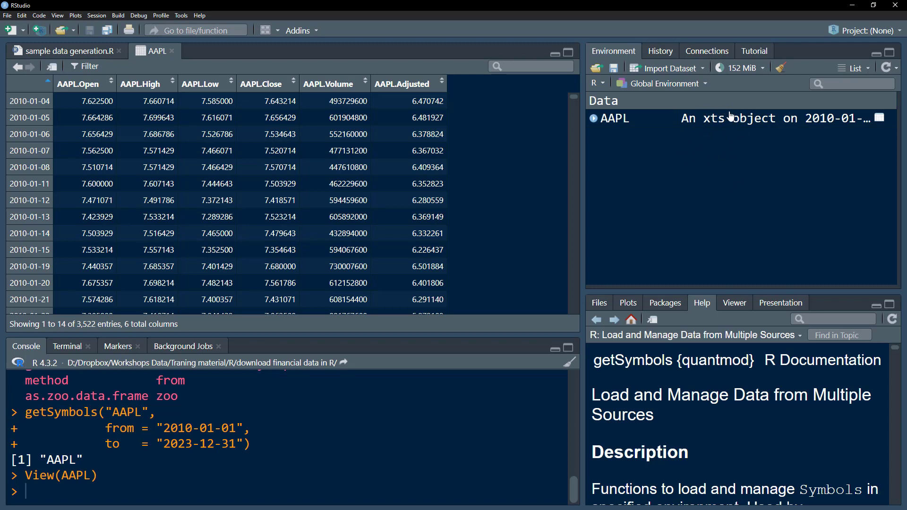
{"action": "mouse_move", "coordinate": [708, 132]}
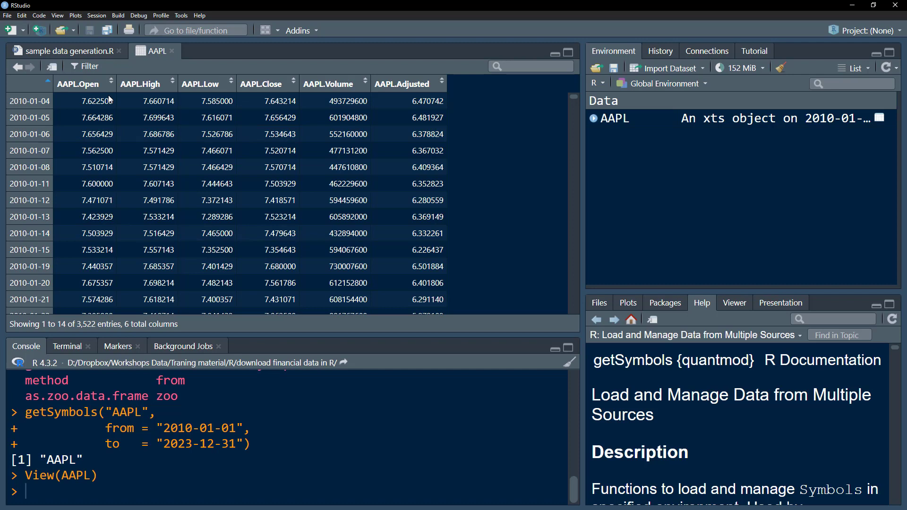
{"action": "mouse_move", "coordinate": [391, 97]}
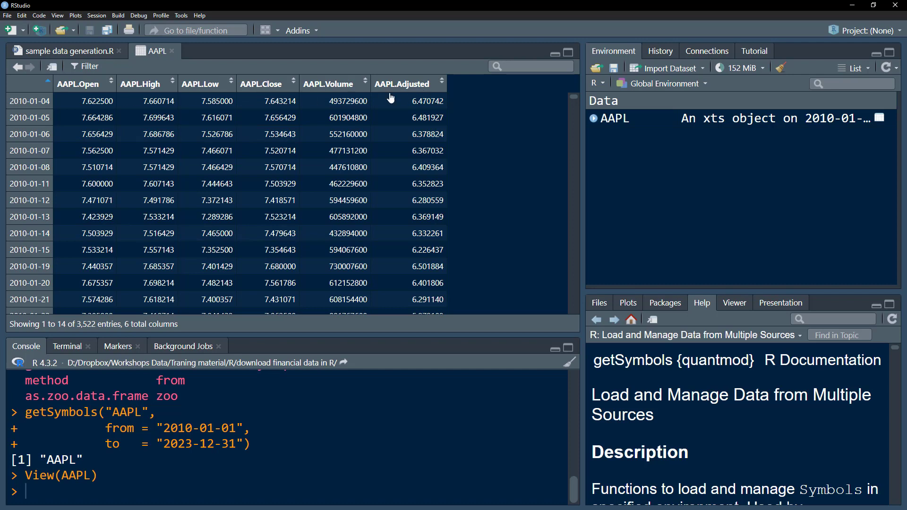
{"action": "mouse_move", "coordinate": [86, 93]}
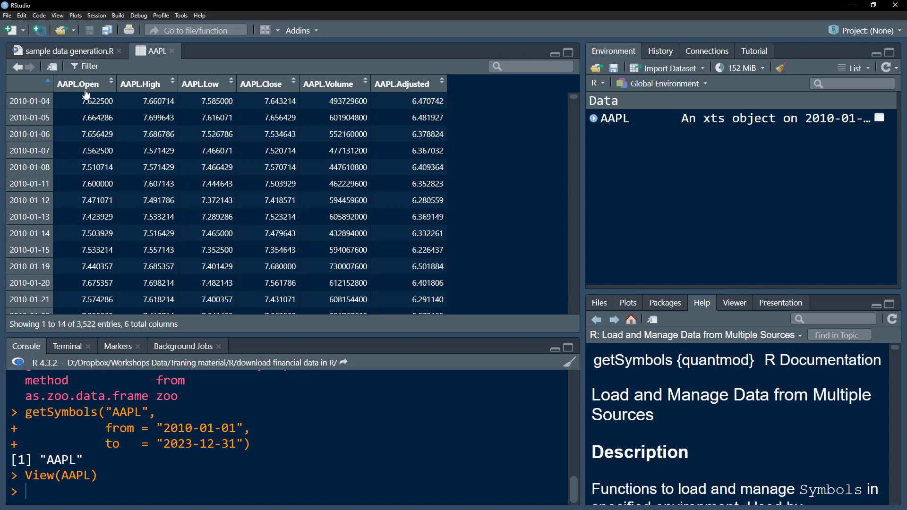
{"action": "mouse_move", "coordinate": [158, 87]}
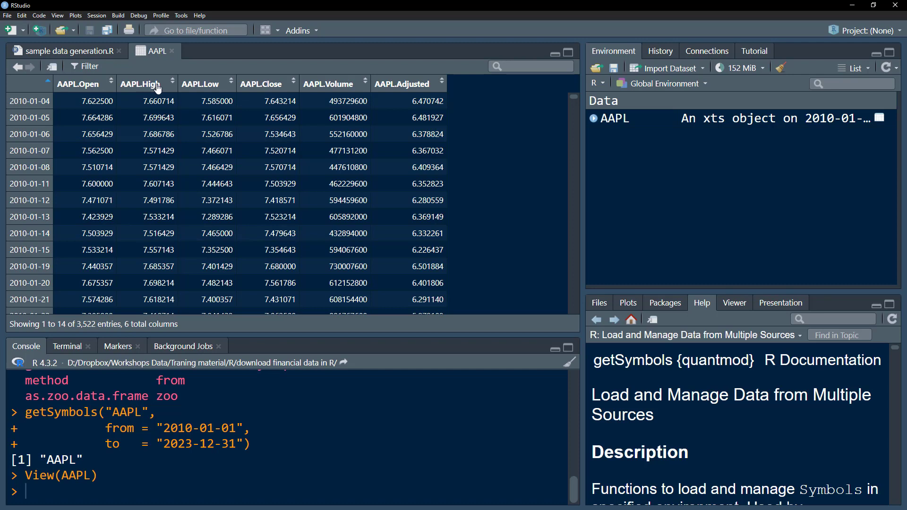
{"action": "mouse_move", "coordinate": [284, 92]}
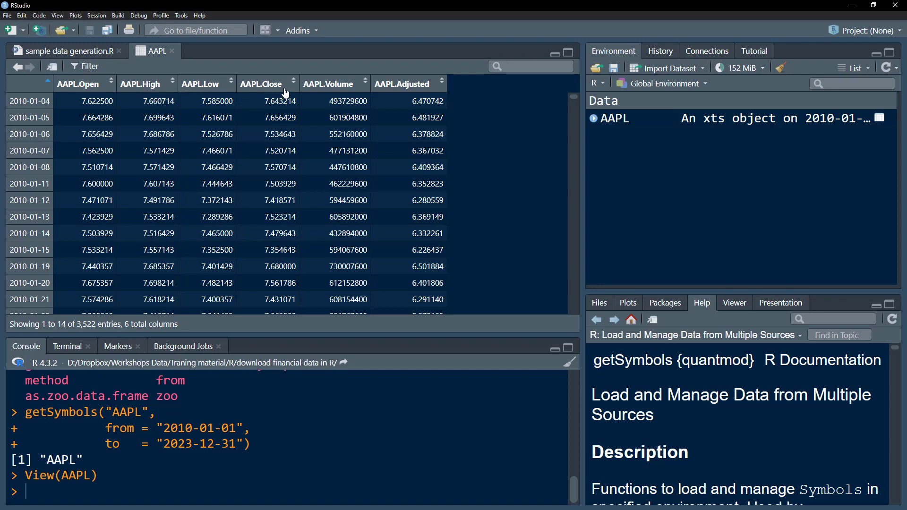
{"action": "mouse_move", "coordinate": [318, 93]}
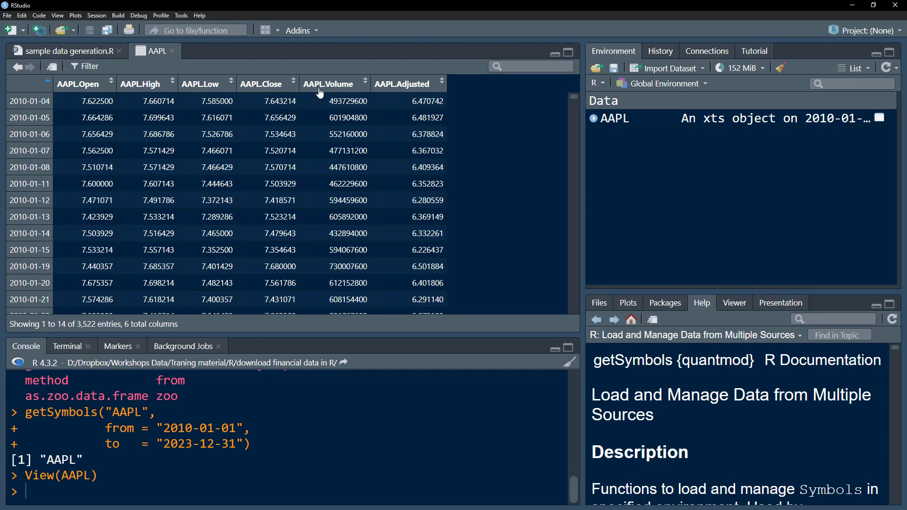
{"action": "left_click", "coordinate": [67, 51]}
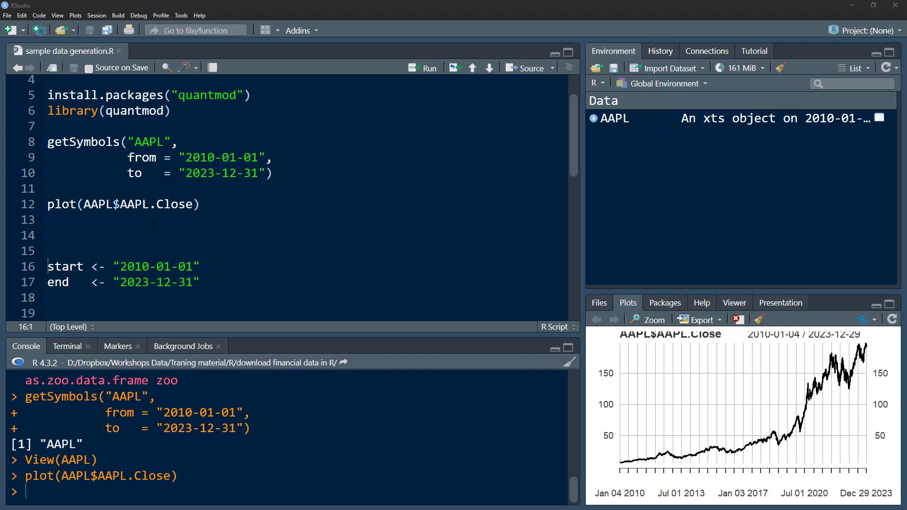
Plot AAPL$AAPL.Close and define start 2010-01-01 and end 2023-12-31 variables
{"action": "left_click_drag", "start_coordinate": [181, 157], "coordinate": [251, 171]}
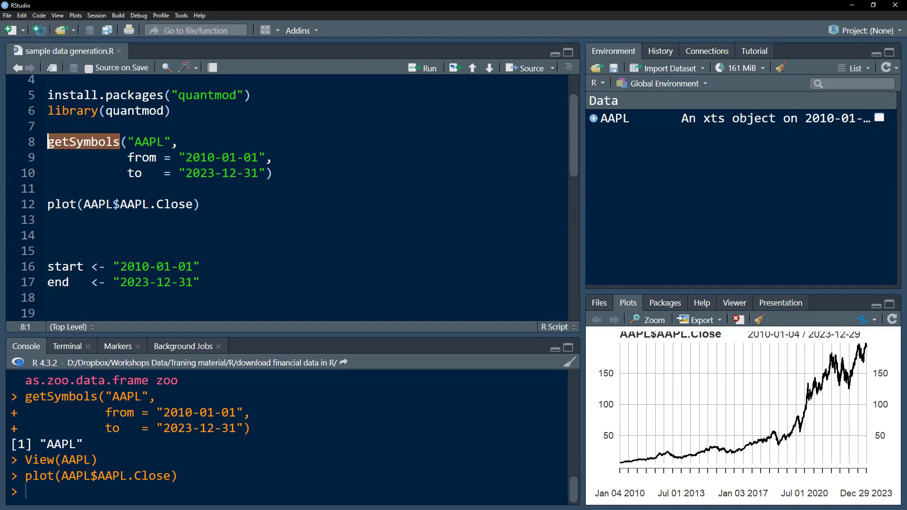
{"action": "scroll", "scroll_direction": "down", "scroll_amount": 3}
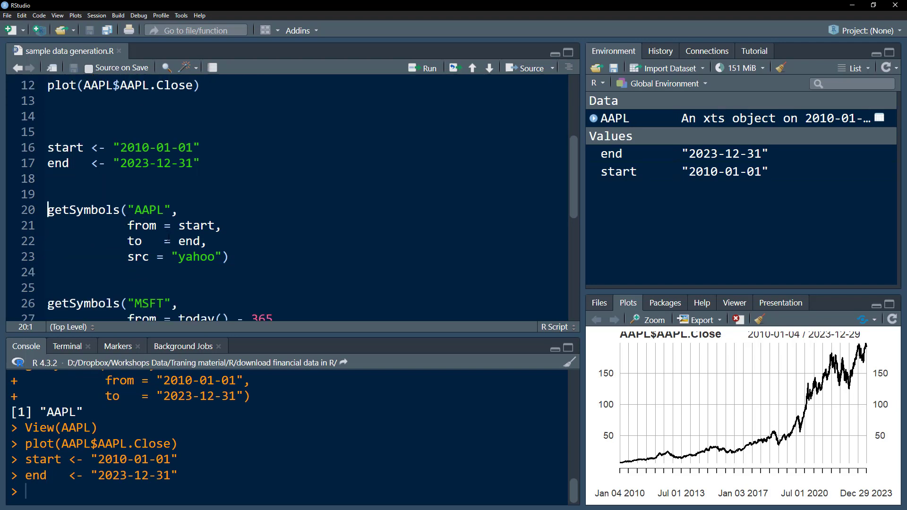
Re-download AAPL from Yahoo using start/end, then run the MSFT call, which errors on today()
{"action": "left_click_drag", "start_coordinate": [128, 224], "coordinate": [204, 241]}
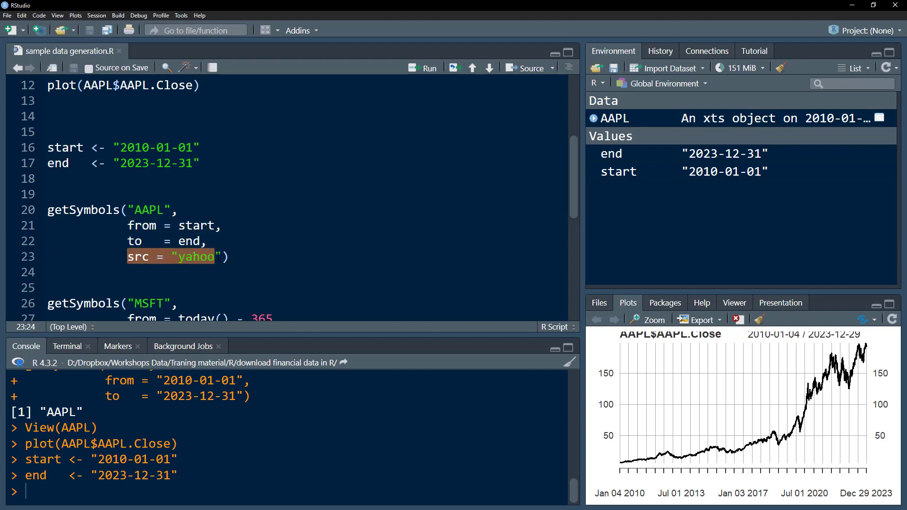
{"action": "left_click", "coordinate": [191, 257]}
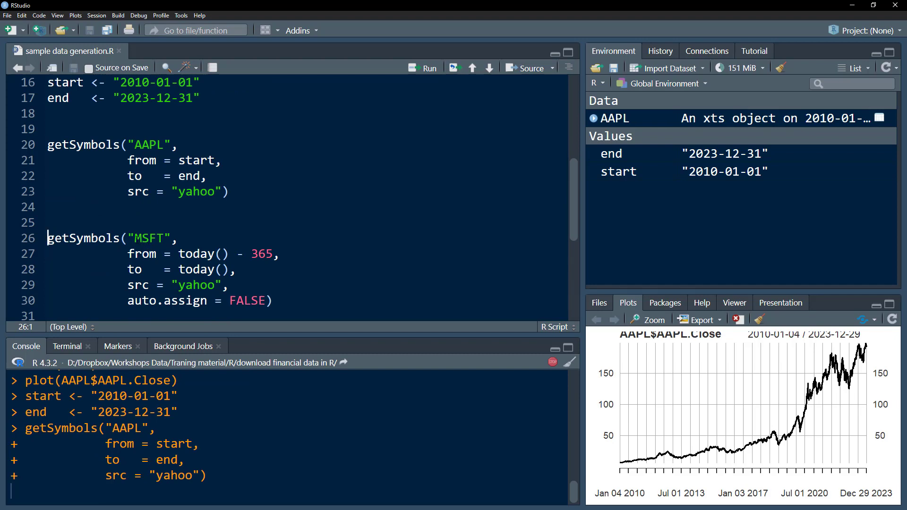
{"action": "double_click", "coordinate": [149, 238]}
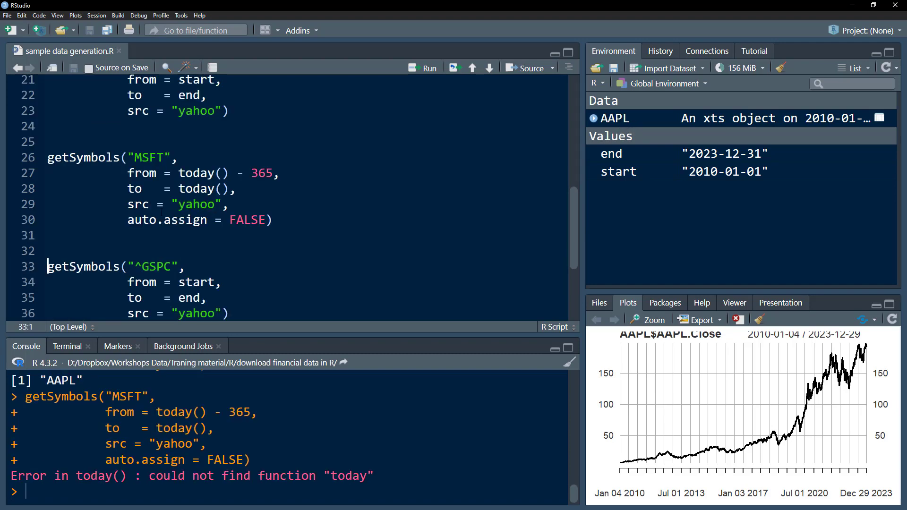
Locate the today() call that makes the one-year MSFT download fail
{"action": "left_click", "coordinate": [191, 189]}
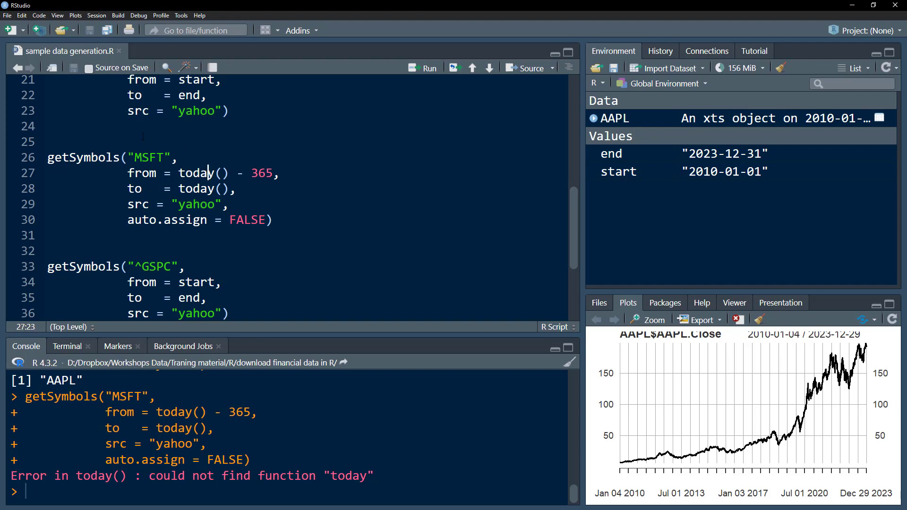
Add library(tidyverse) above the MSFT call so the one-year download through 2024-04-11 succeeds
{"action": "type", "text": "li"}
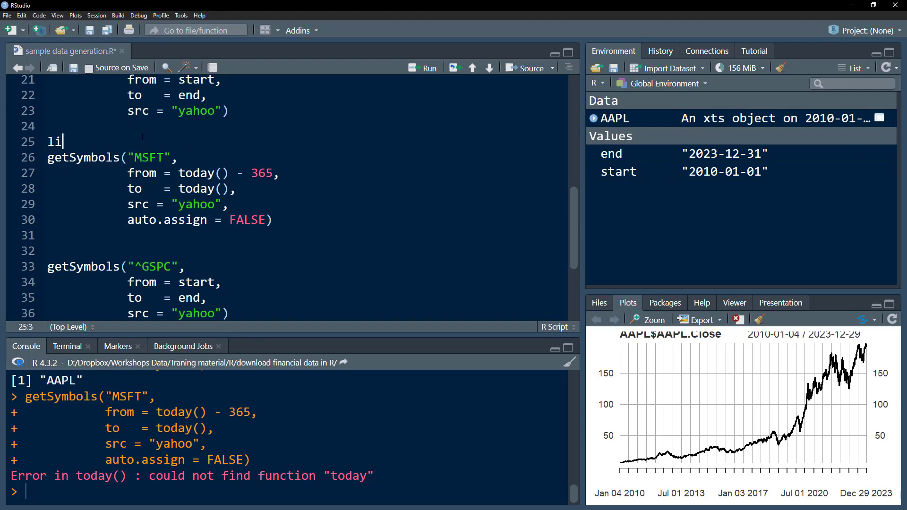
{"action": "type", "text": "brary("}
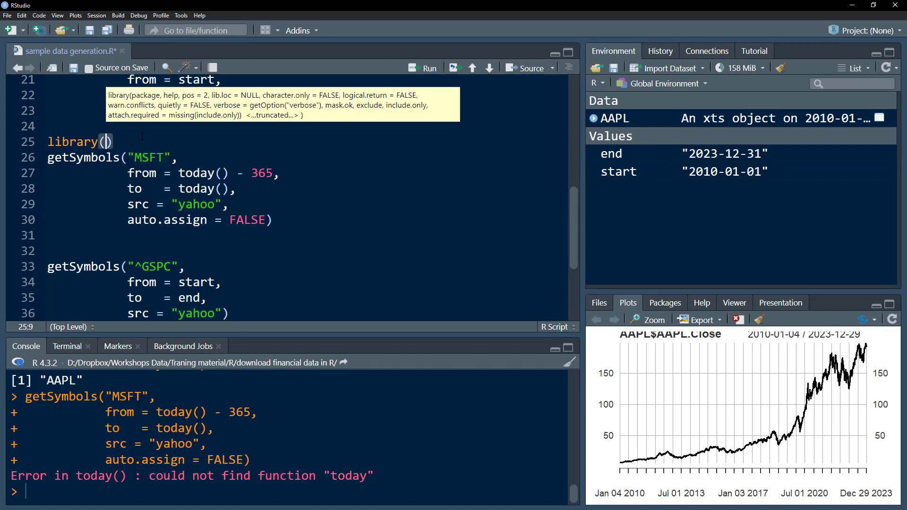
{"action": "type", "text": "tidyverse"}
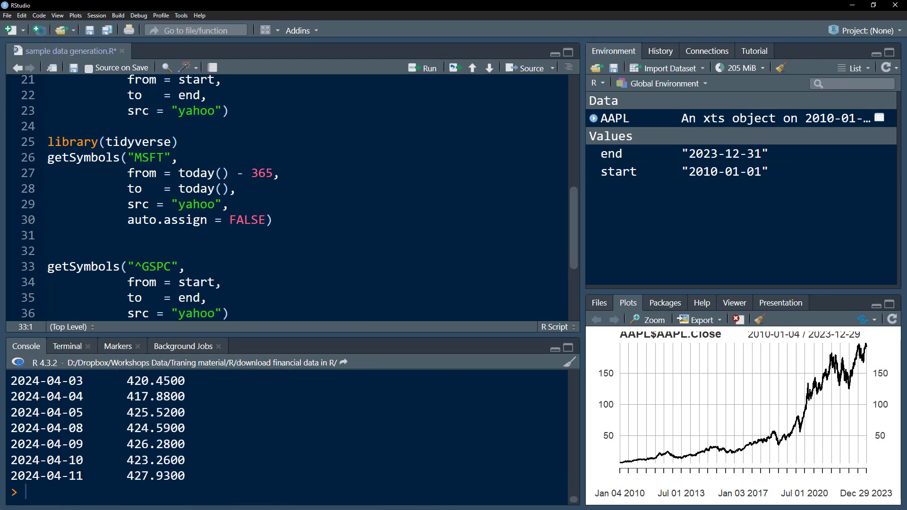
{"action": "scroll", "scroll_direction": "down", "scroll_amount": 3}
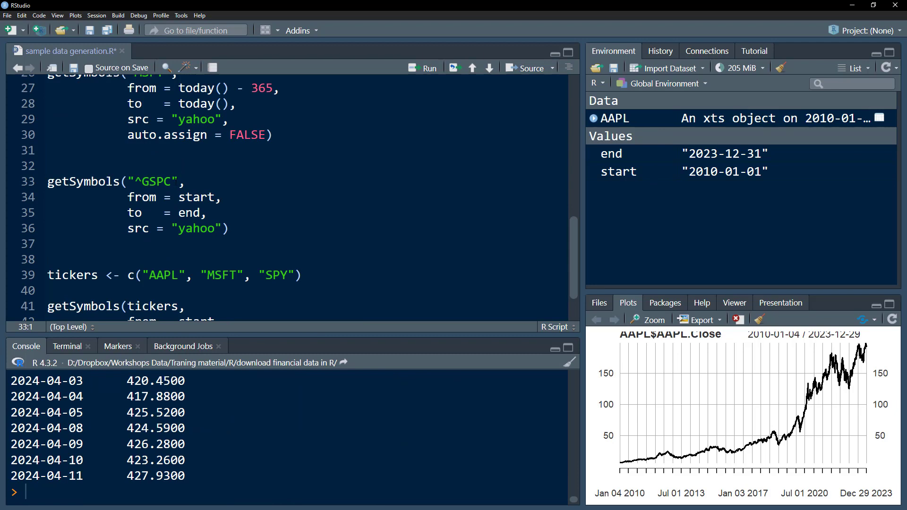
Run getSymbols("^GSPC") for 2010–2023, adding a GSPC xts object to the environment
{"action": "double_click", "coordinate": [153, 181]}
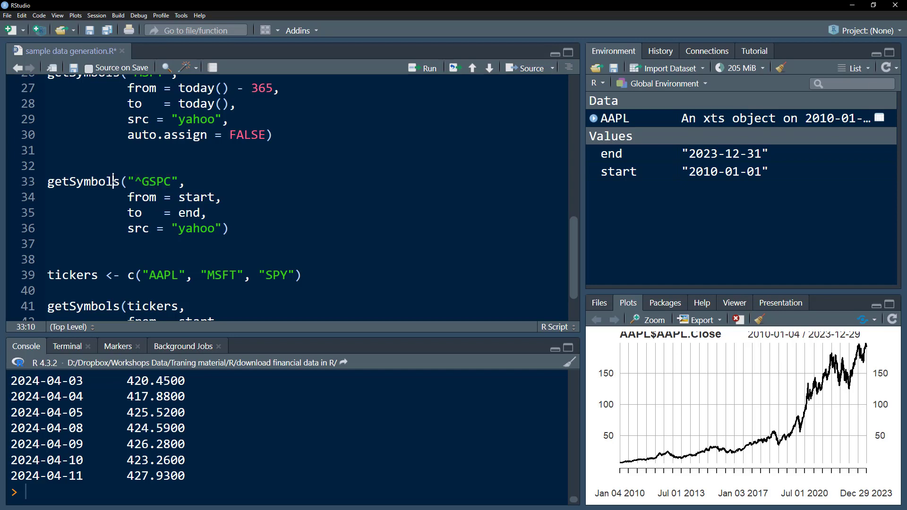
{"action": "left_click", "coordinate": [424, 68]}
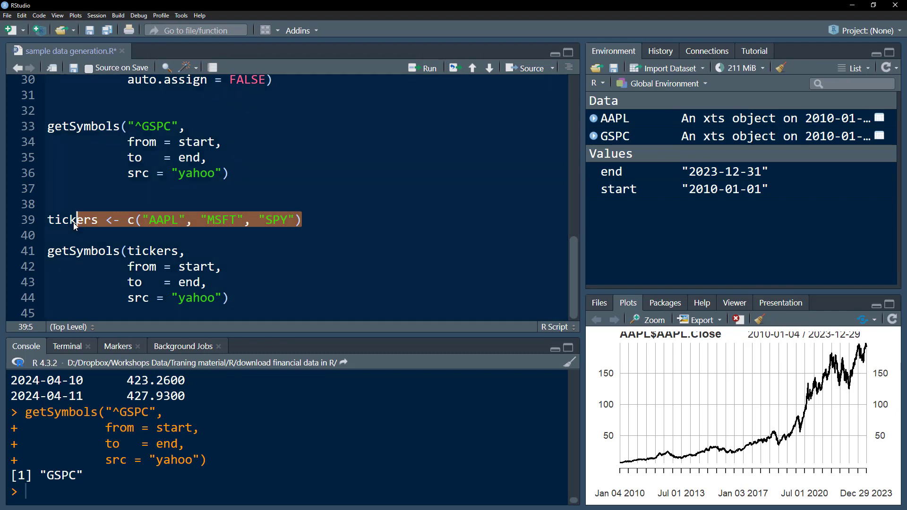
Define tickers <- c(AAPL, MSFT, SPY) and download all three, adding MSFT and SPY objects
{"action": "double_click", "coordinate": [72, 219]}
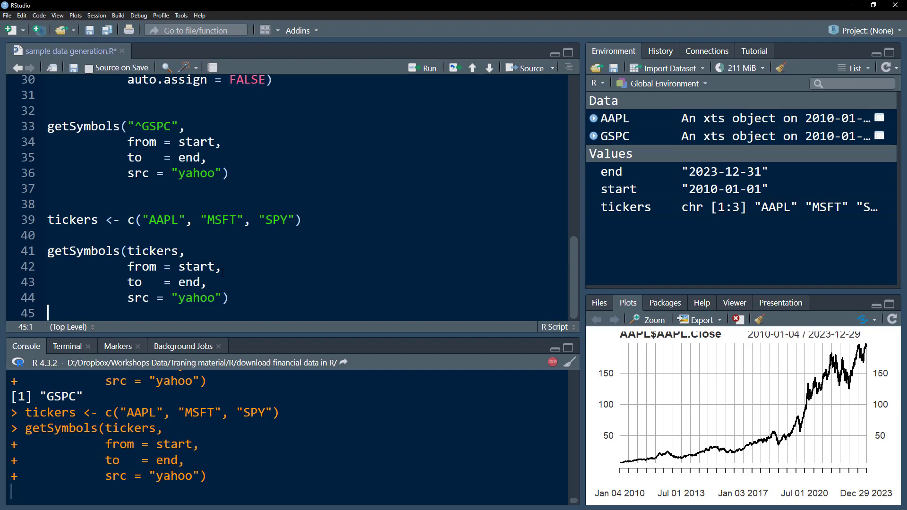
{"action": "double_click", "coordinate": [188, 282]}
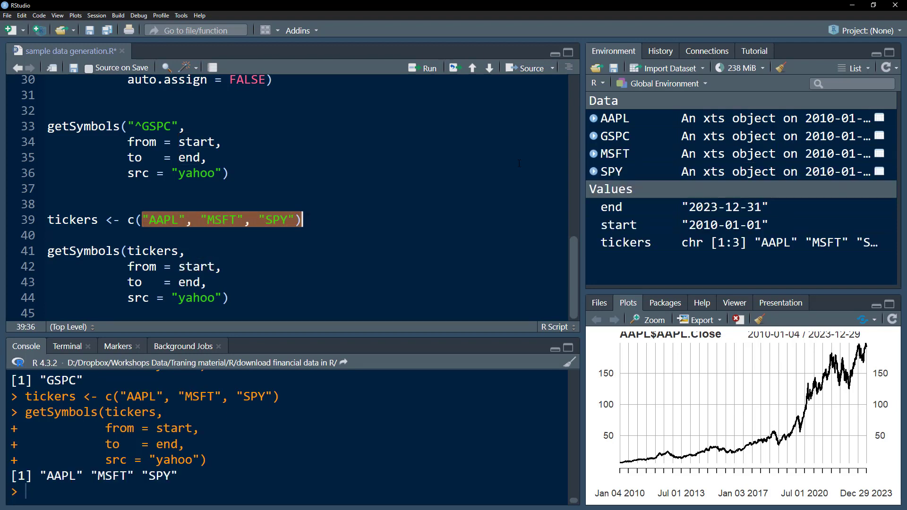
{"action": "mouse_move", "coordinate": [637, 123]}
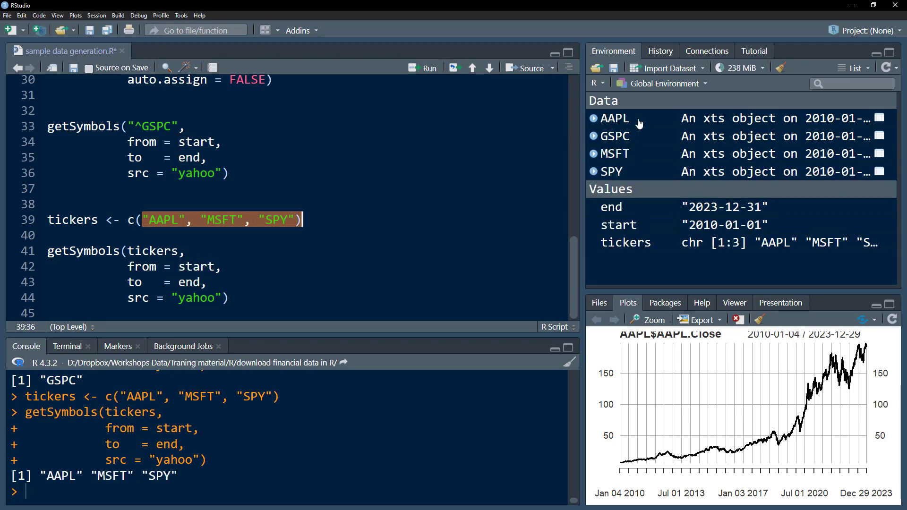
{"action": "mouse_move", "coordinate": [608, 156]}
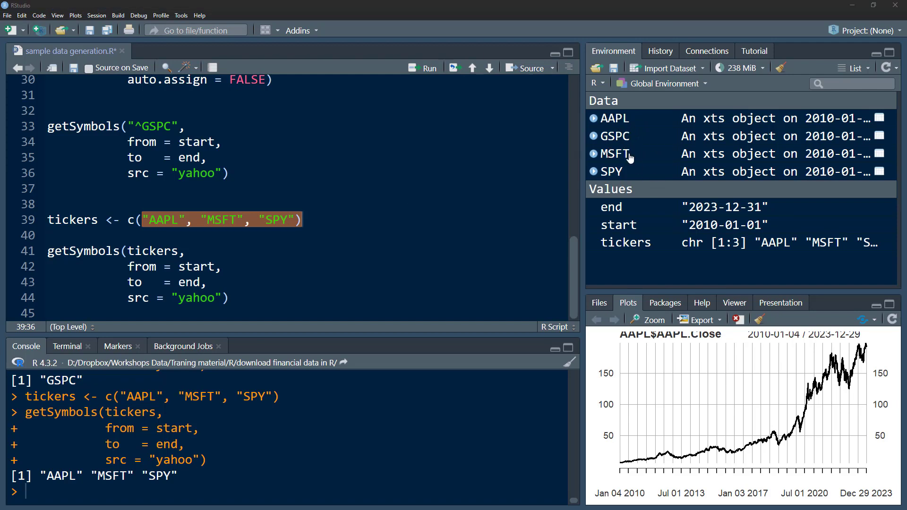
{"action": "double_click", "coordinate": [275, 219]}
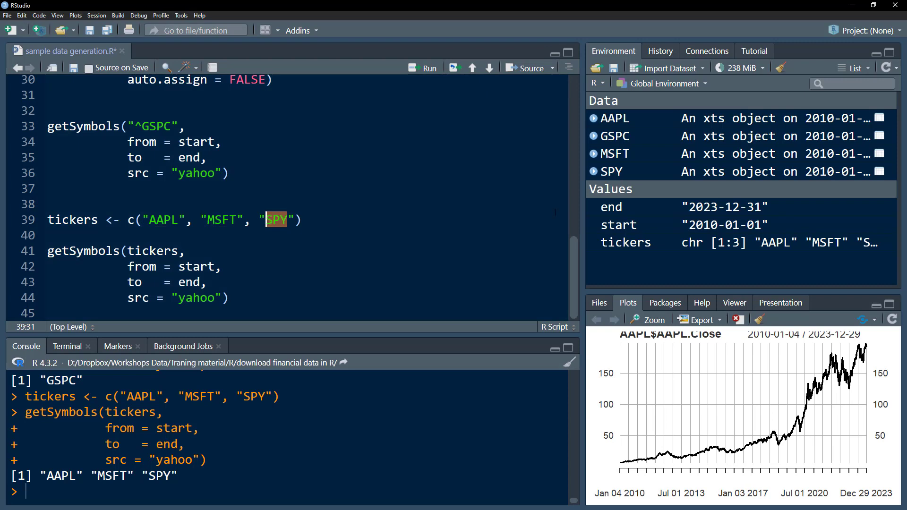
{"action": "mouse_move", "coordinate": [614, 175]}
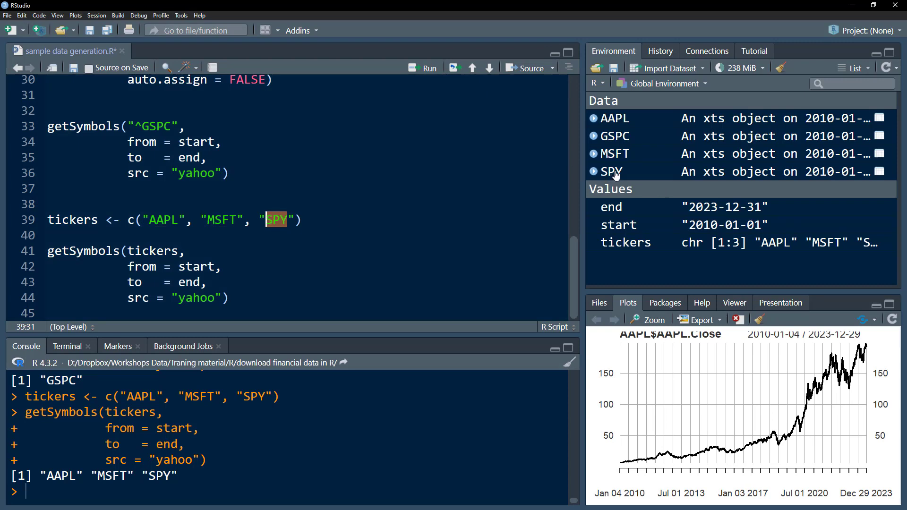
{"action": "mouse_move", "coordinate": [611, 171]}
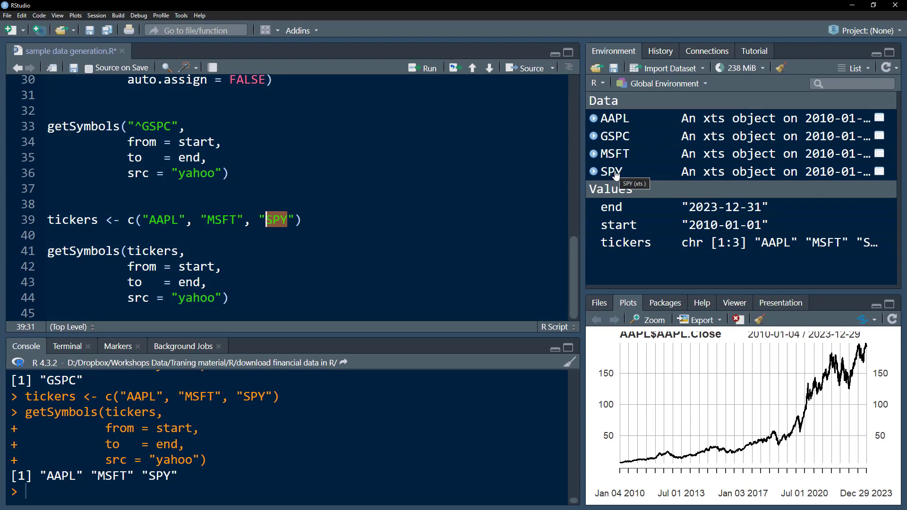